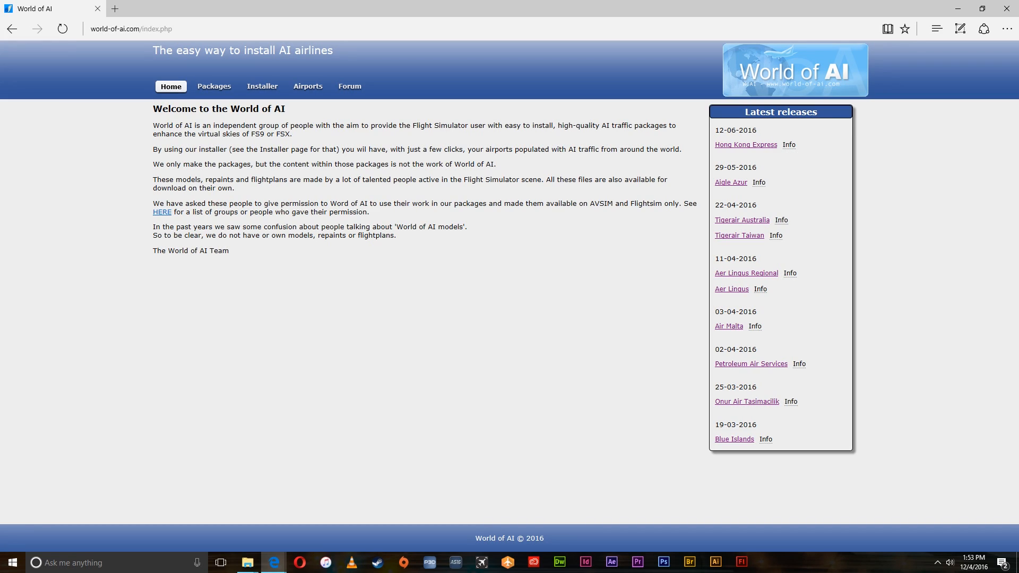
mouse_move(531, 462)
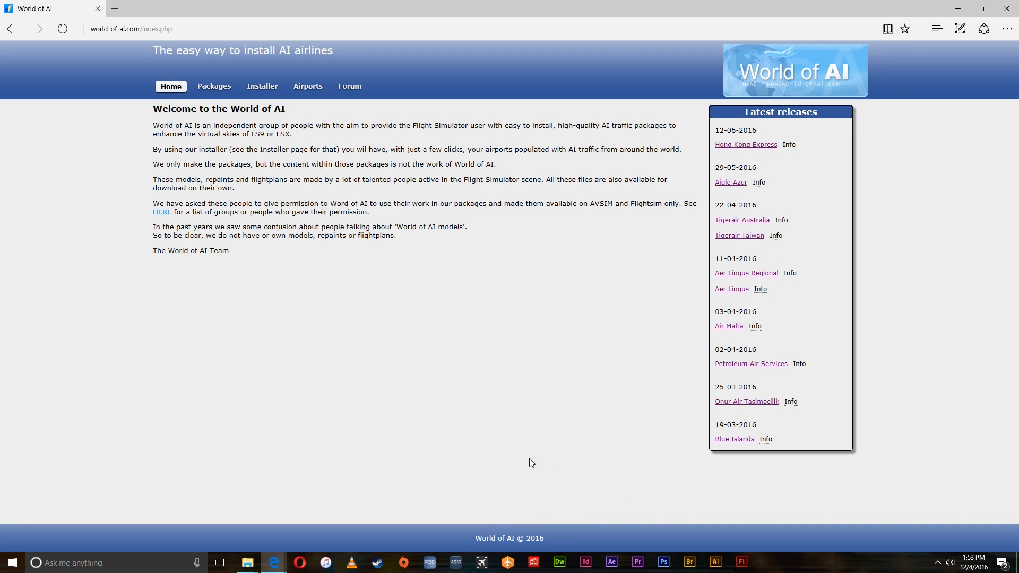
mouse_move(213, 86)
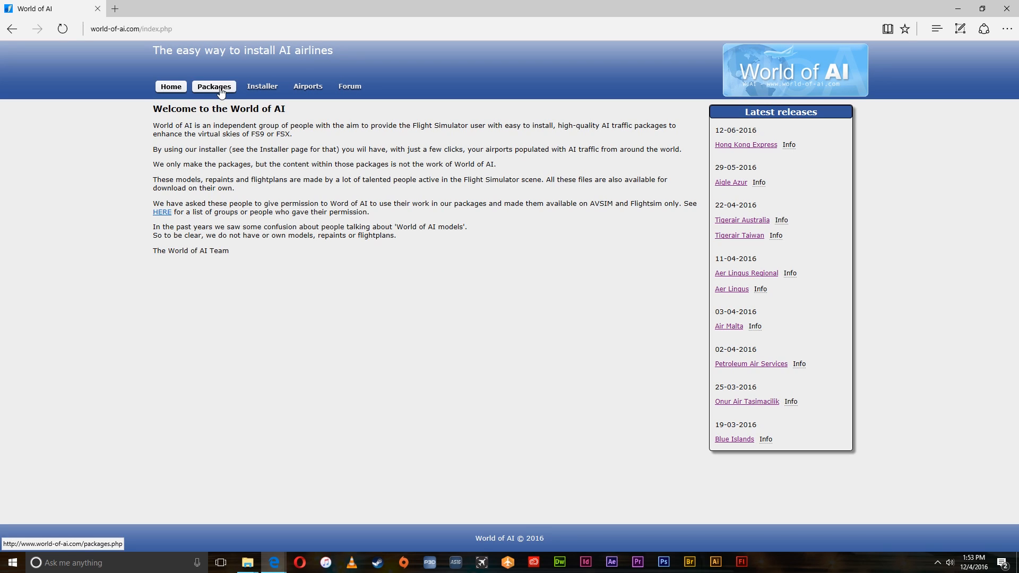
- Go to the Packages page and request the full list of all World of AI packages
left_click(213, 86)
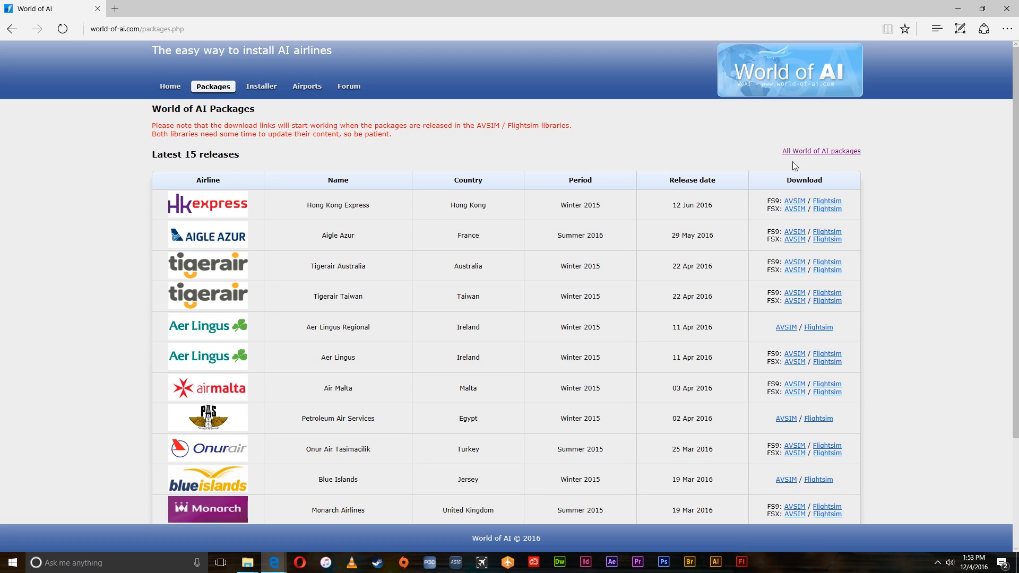
left_click(820, 151)
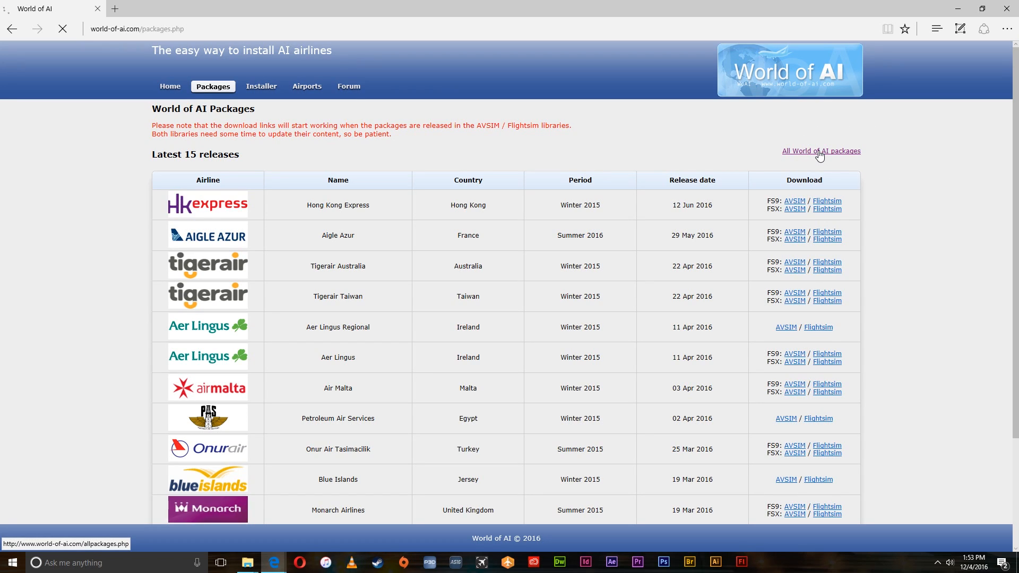
- Load the complete package catalogue and browse the airline table down to the Virgin America row
left_click(820, 151)
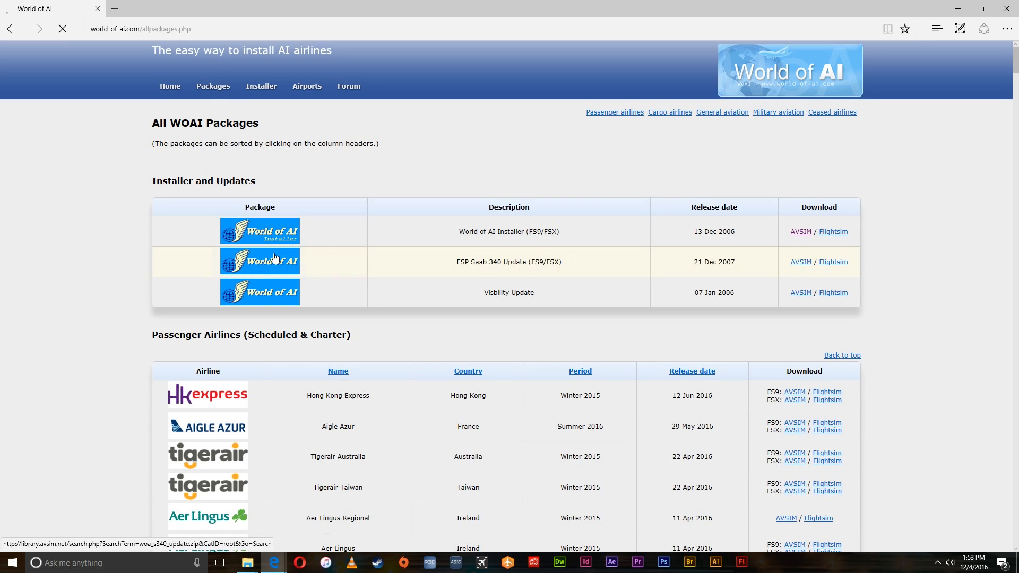
mouse_move(545, 343)
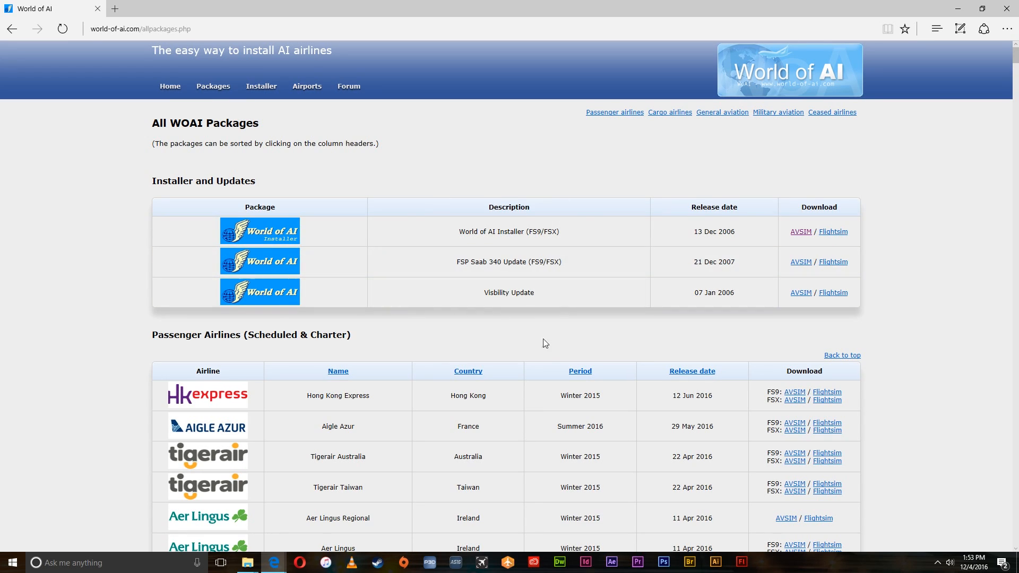
scroll("down", 3)
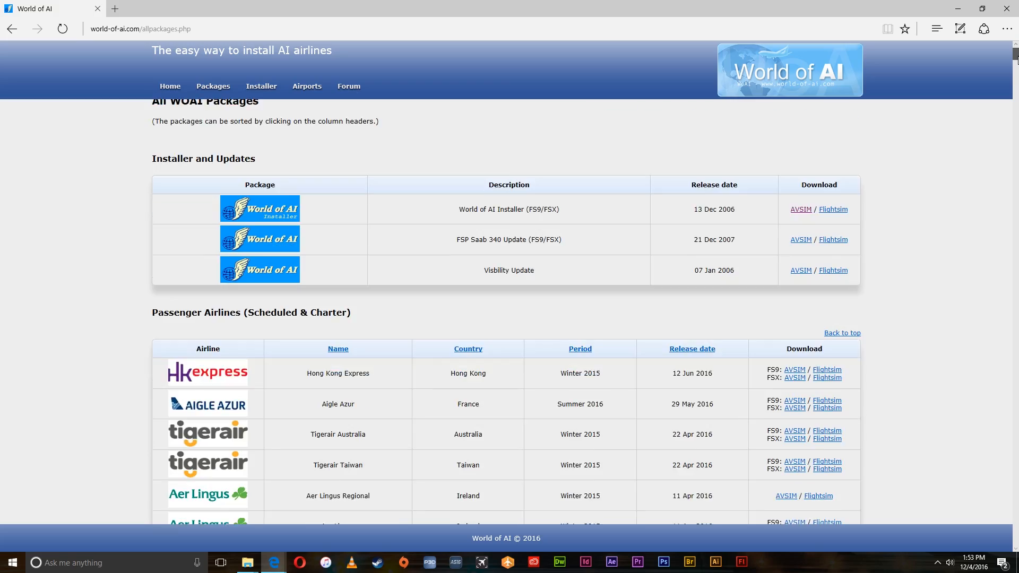
scroll("down", 3)
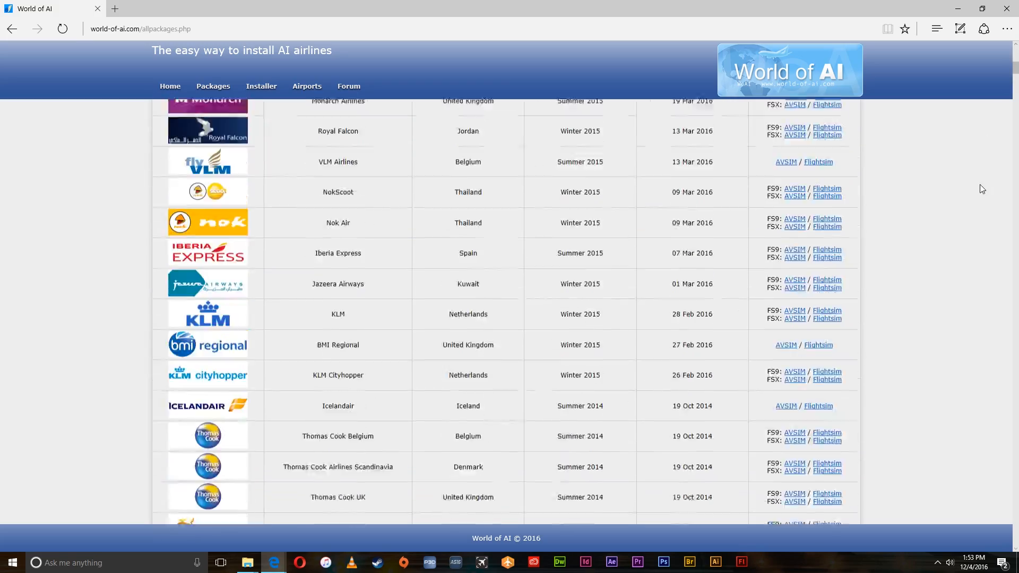
scroll("down", 3)
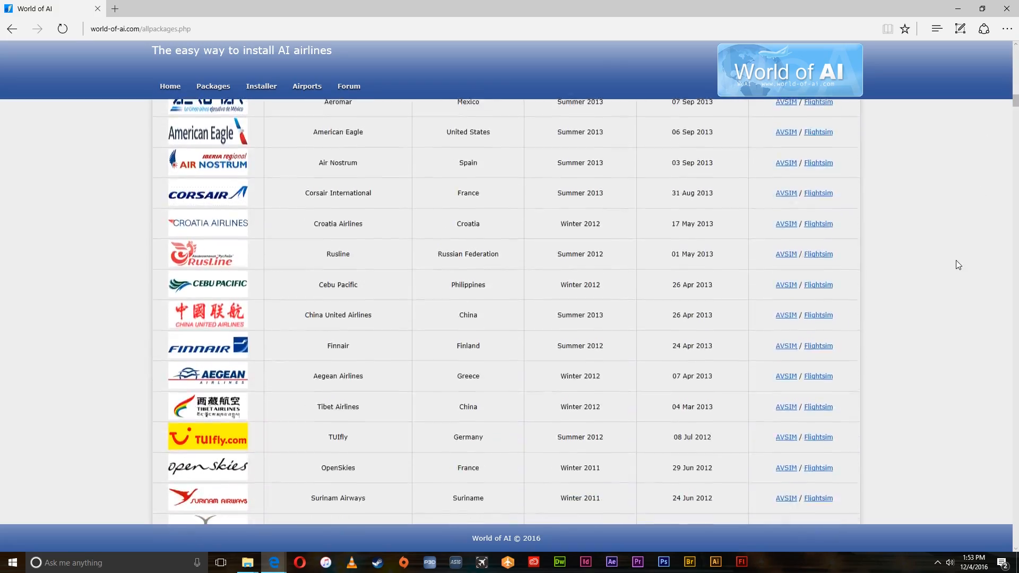
scroll("down", 3)
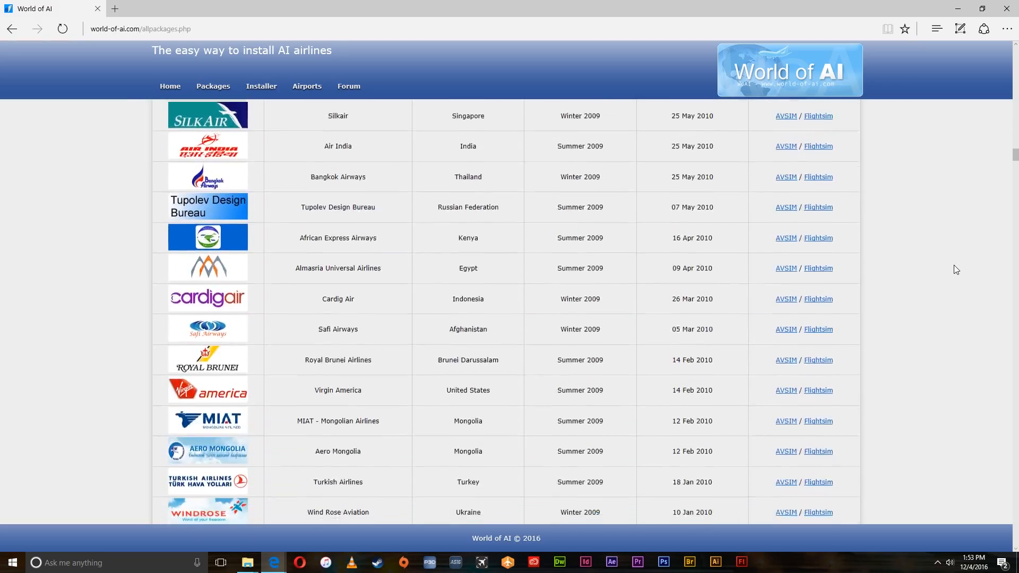
scroll("down", 3)
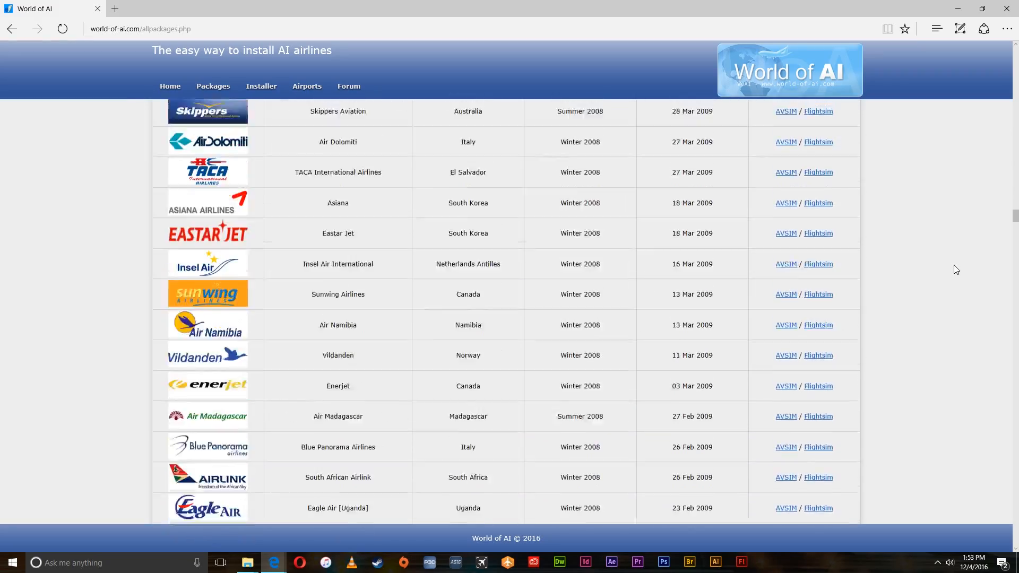
scroll("down", 3)
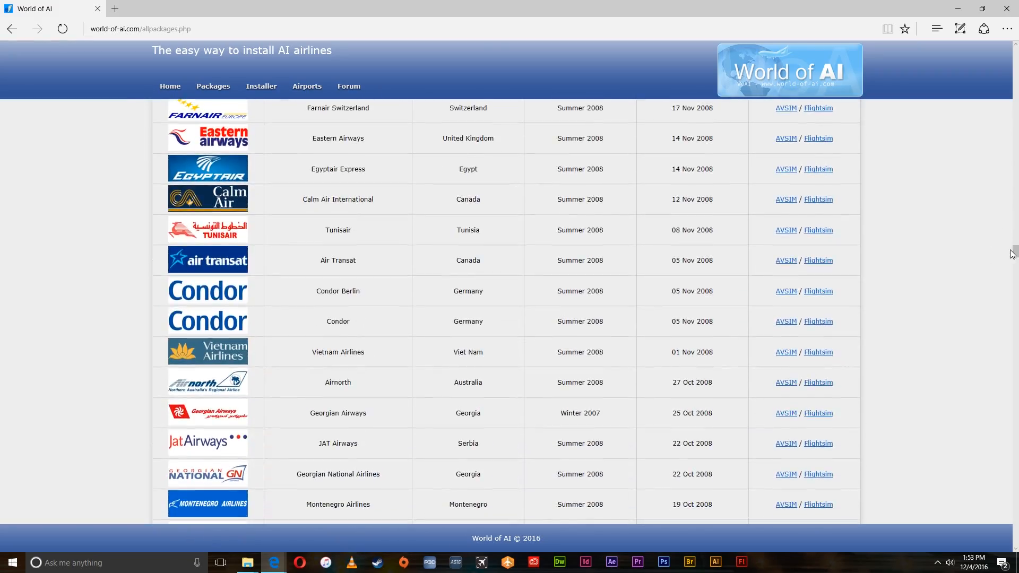
scroll("down", 3)
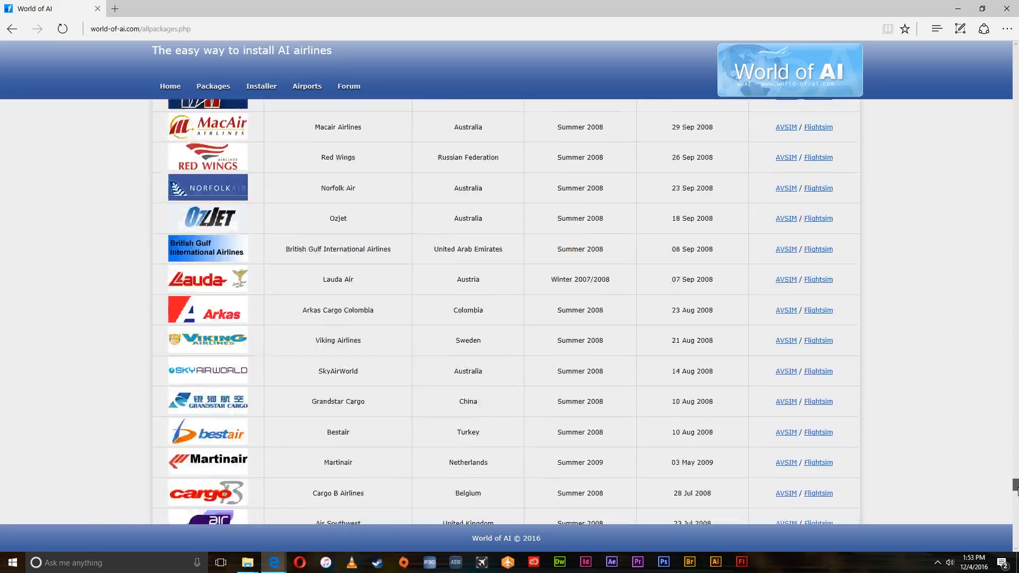
scroll("up", 3)
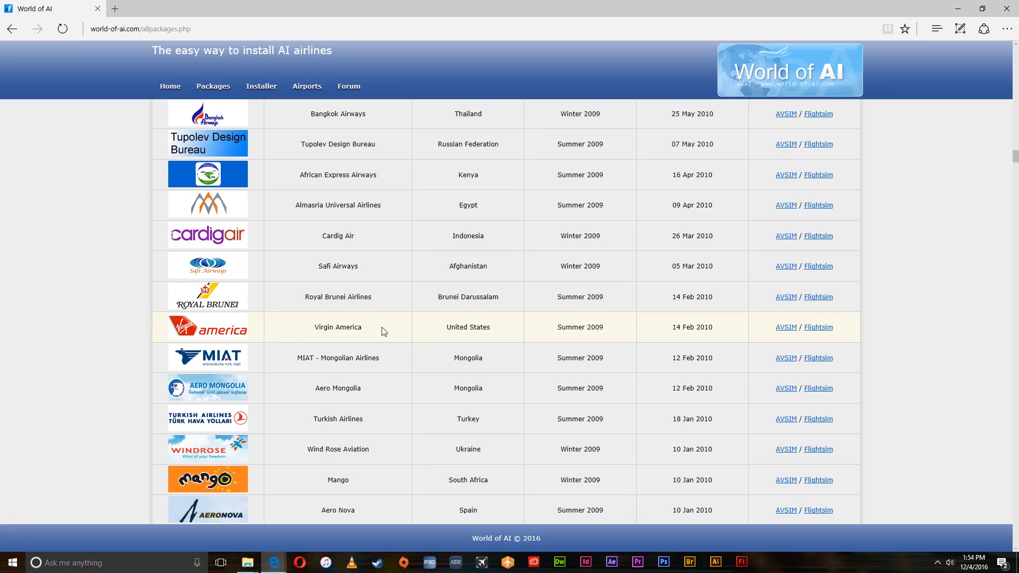
mouse_move(785, 327)
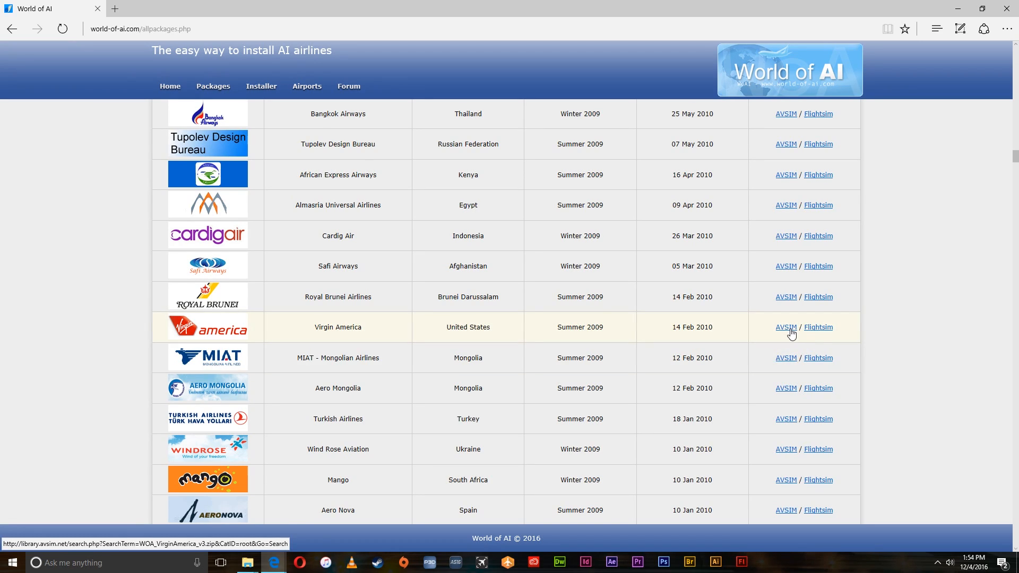
mouse_move(786, 326)
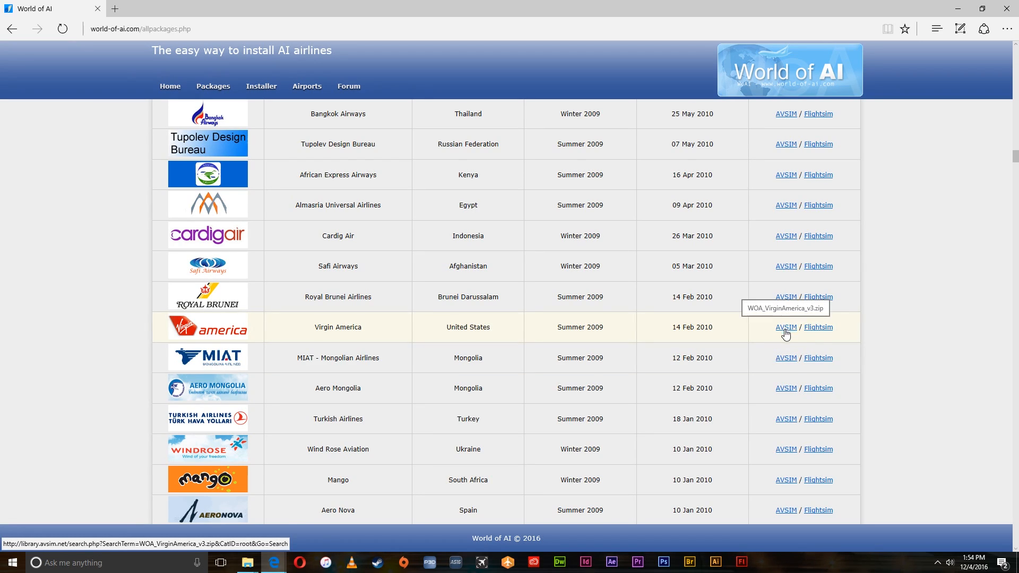
- Download the Virgin America complete AI package zip from AVSIM and save it
left_click(785, 327)
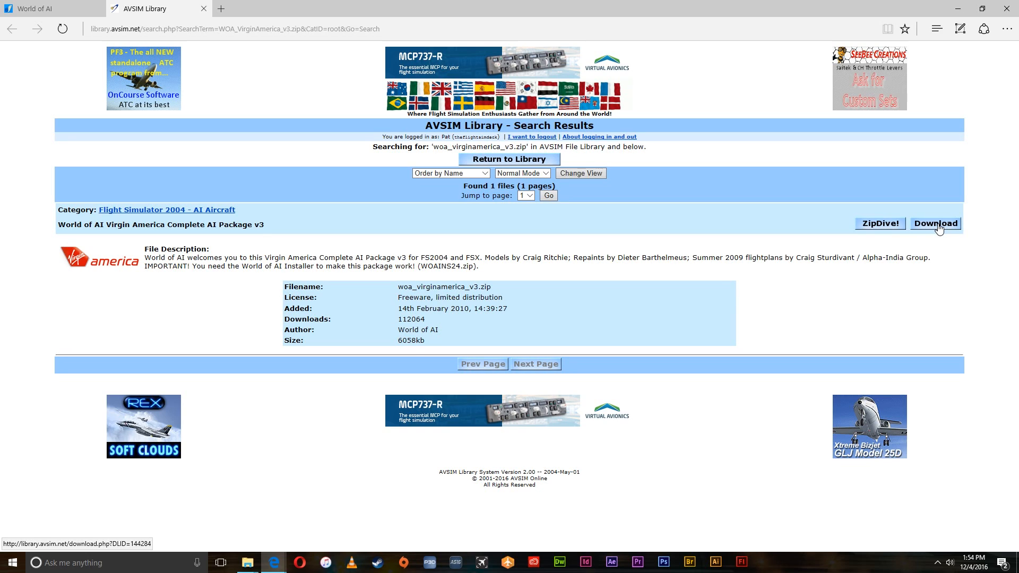
left_click(935, 224)
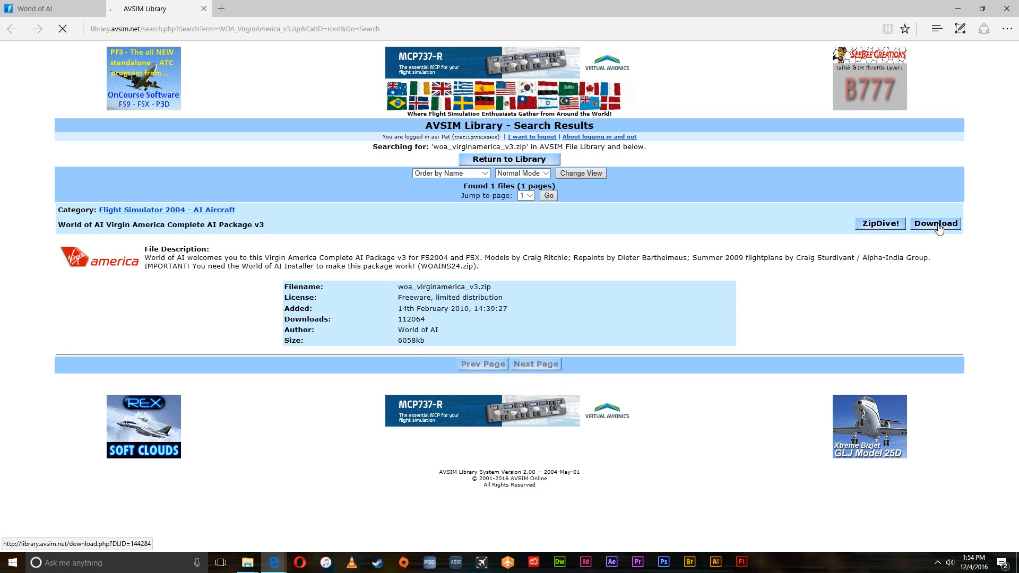
left_click(934, 223)
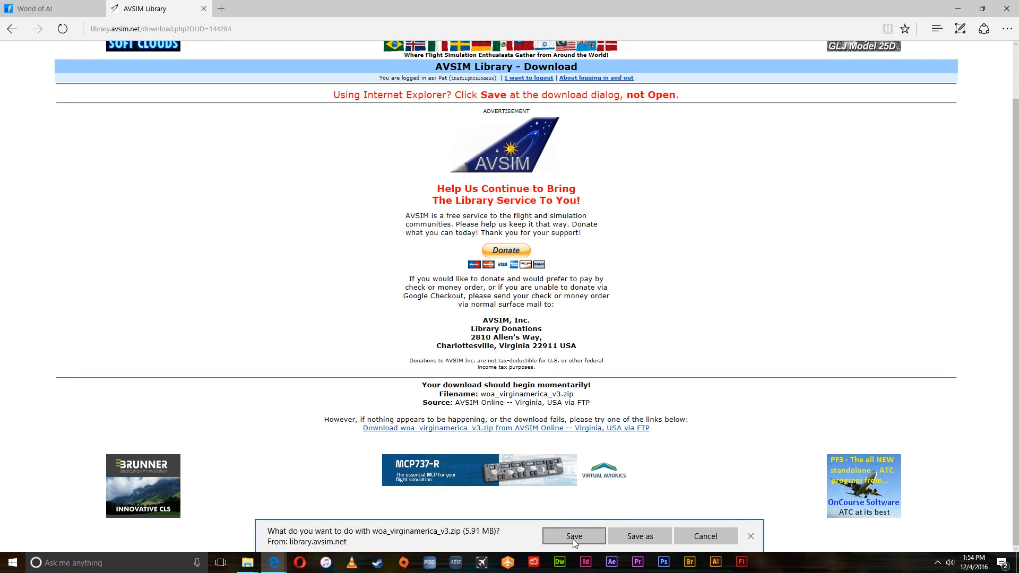
left_click(573, 536)
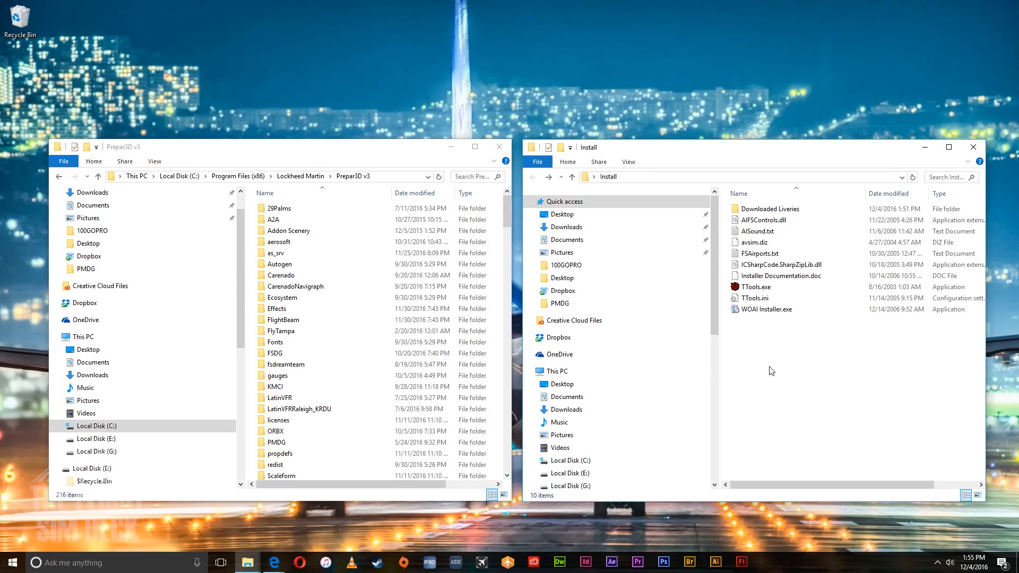
mouse_move(754, 332)
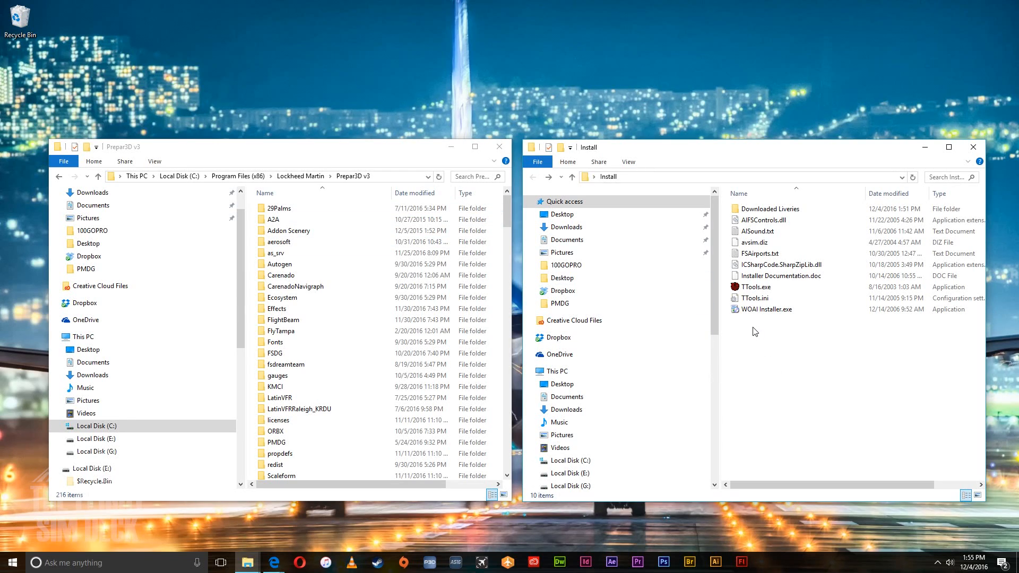
mouse_move(747, 330)
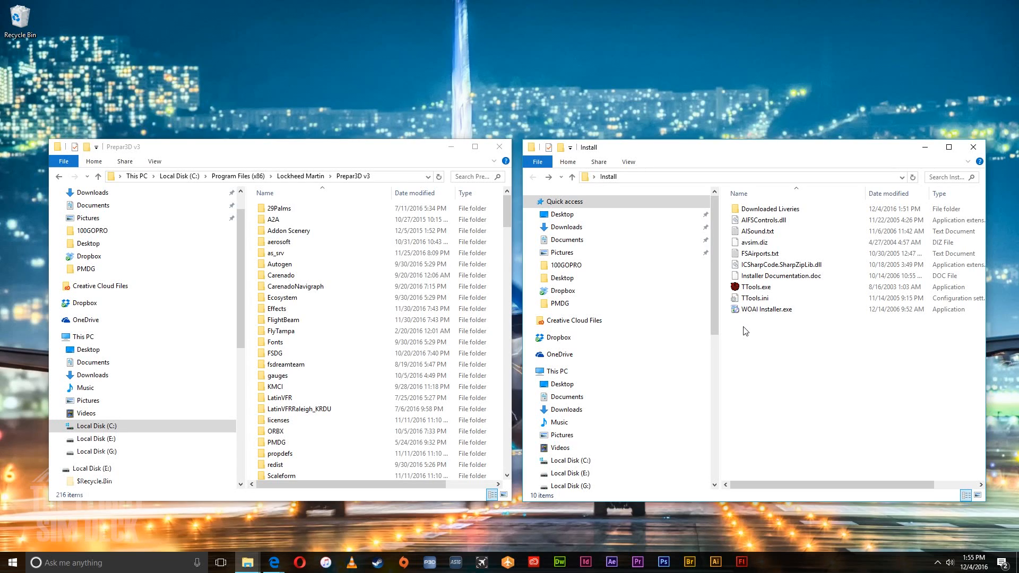
- Launch WOAI Installer.exe and browse Downloaded Liveries for the package to install
double_click(766, 308)
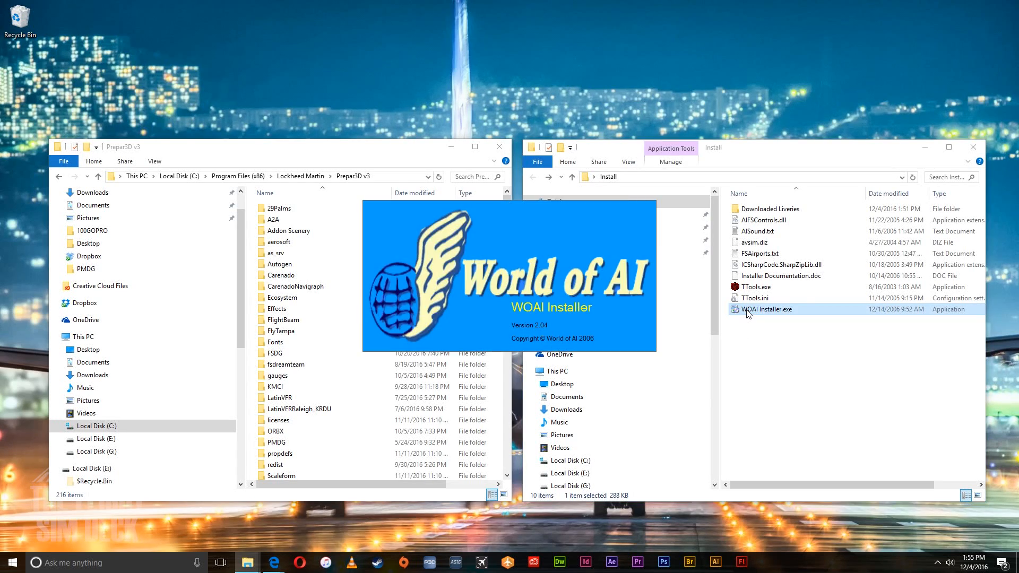
mouse_move(713, 346)
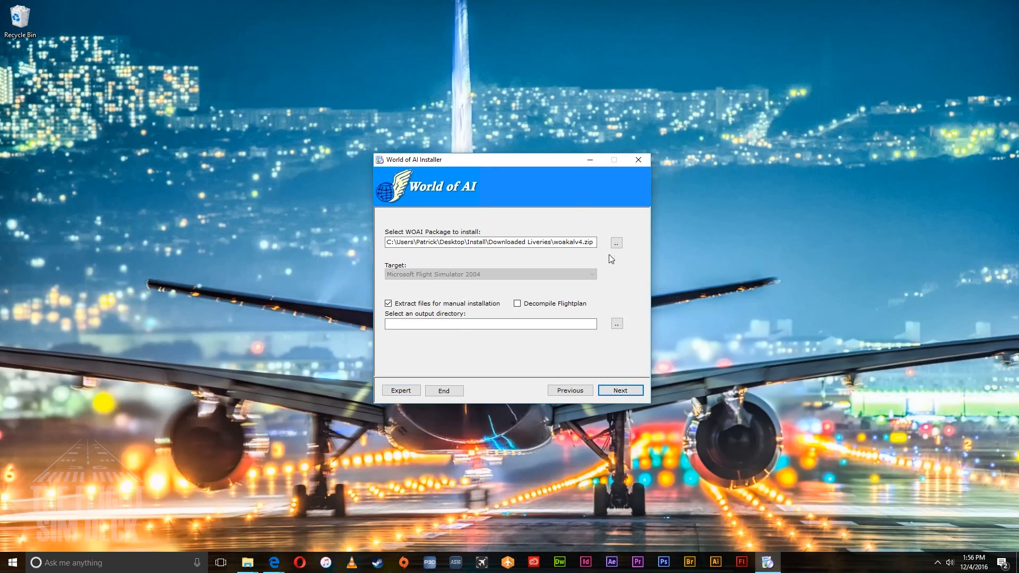
left_click(615, 242)
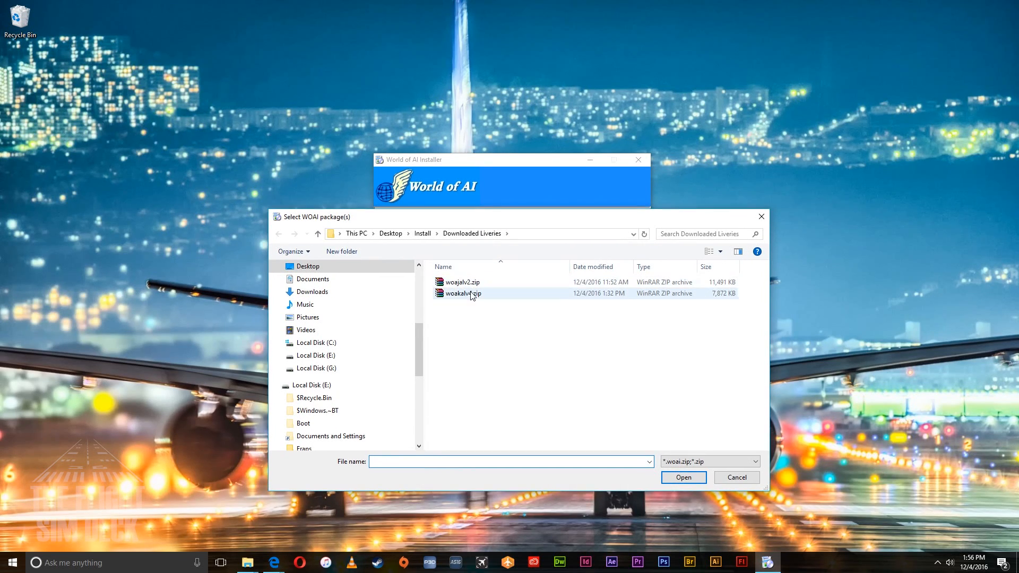
mouse_move(461, 293)
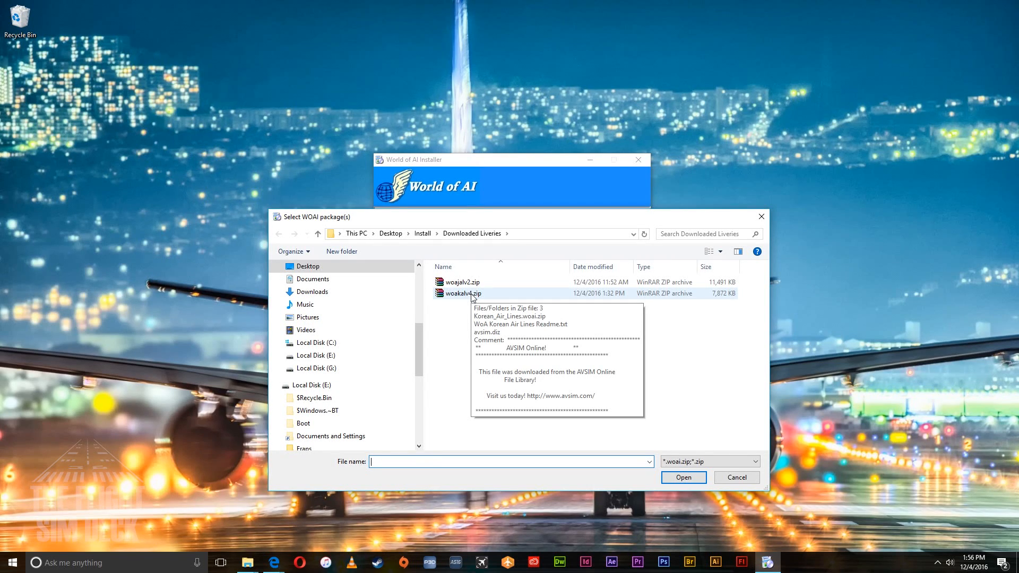
mouse_move(463, 281)
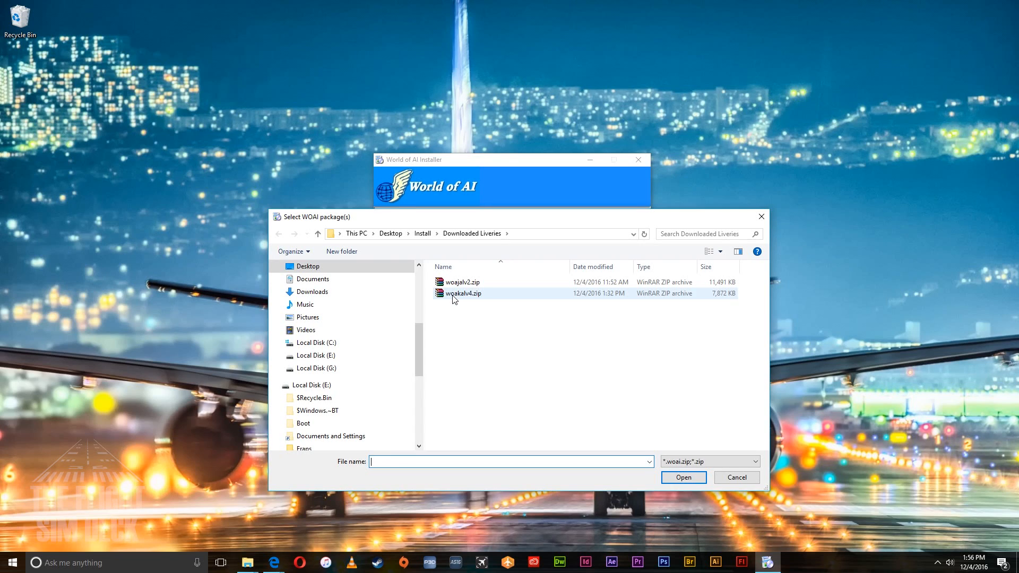
- Enable 'Extract files for manual installation' with output directory Desktop\Install
left_click(683, 476)
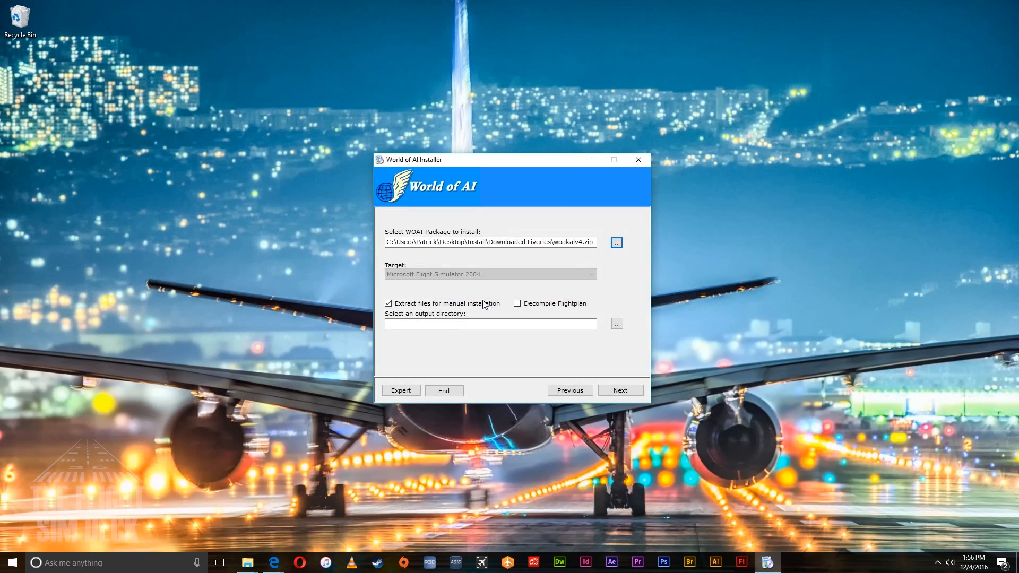
left_click(389, 304)
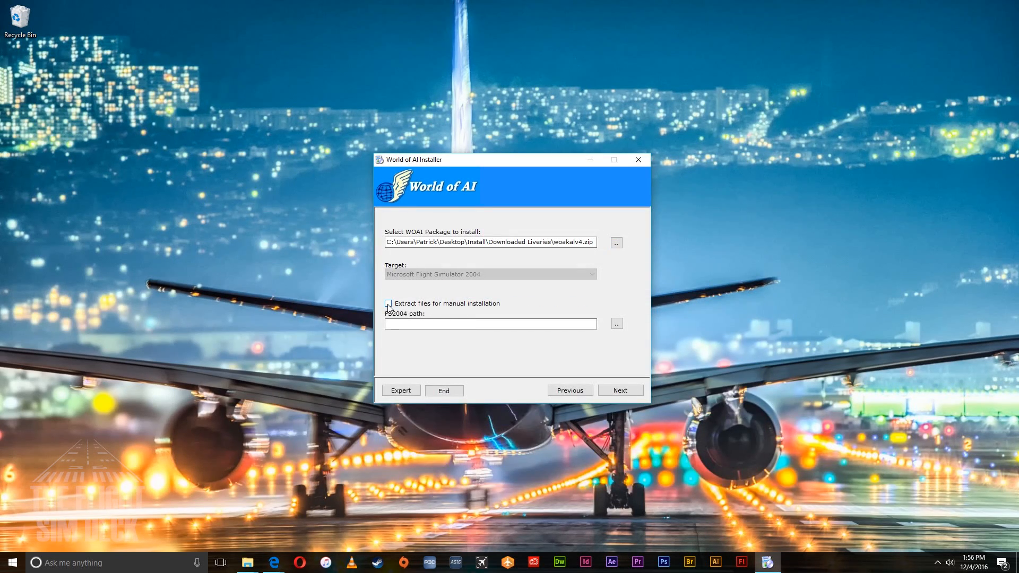
left_click(388, 304)
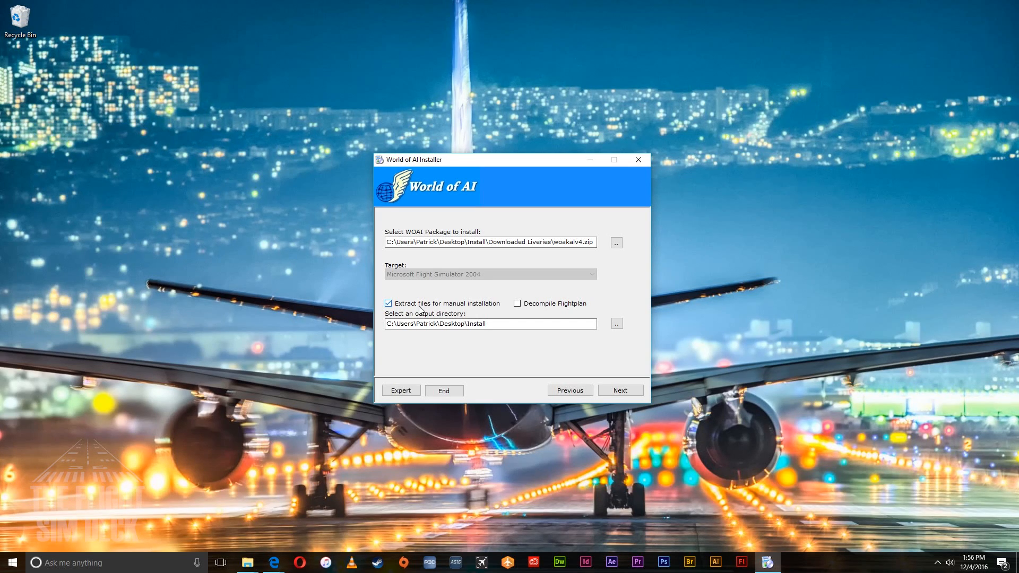
left_click(489, 324)
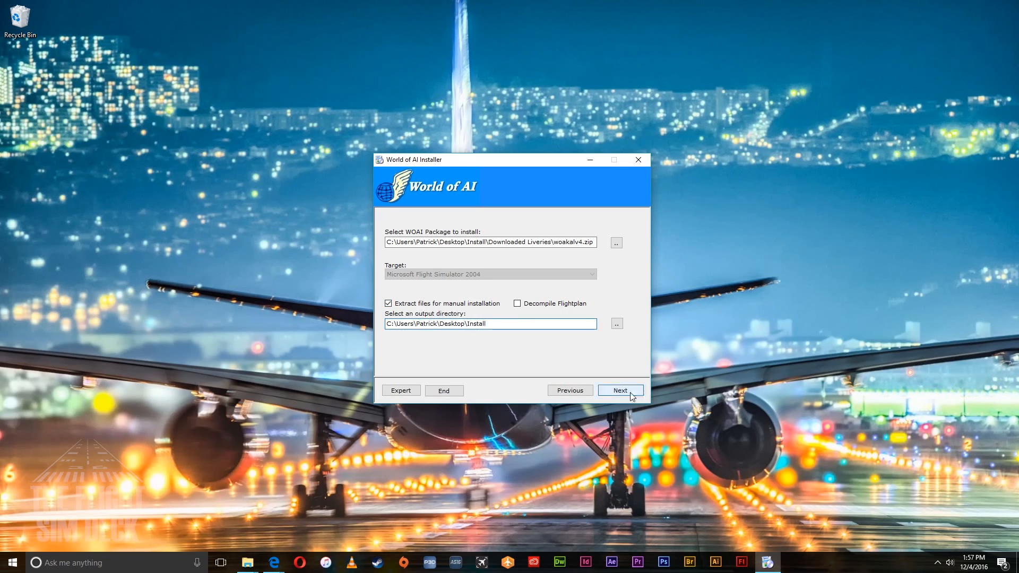
- Accept the usage notice and extract the Korean Air Lines package (woakalv4.zip)
left_click(618, 390)
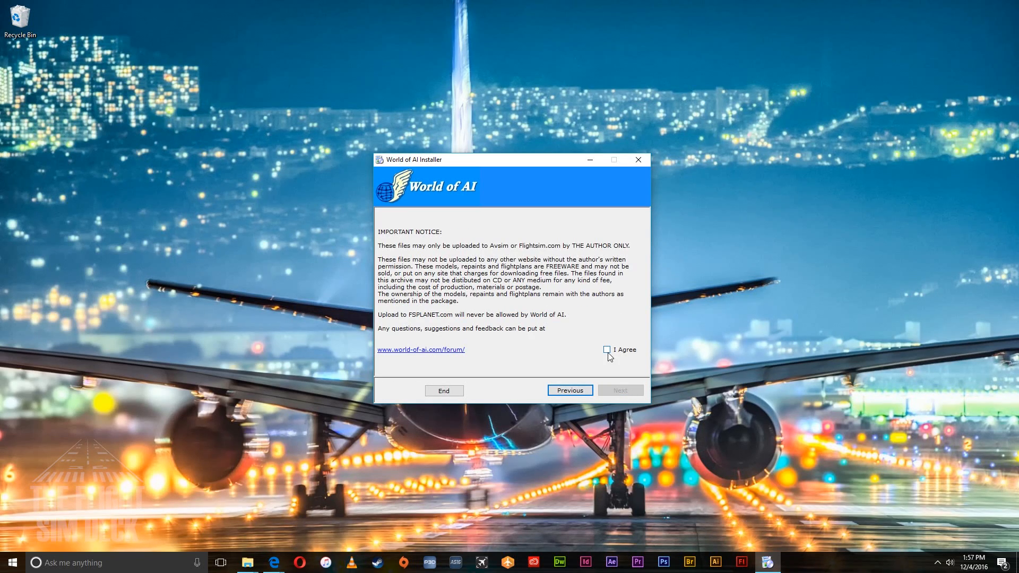
left_click(607, 349)
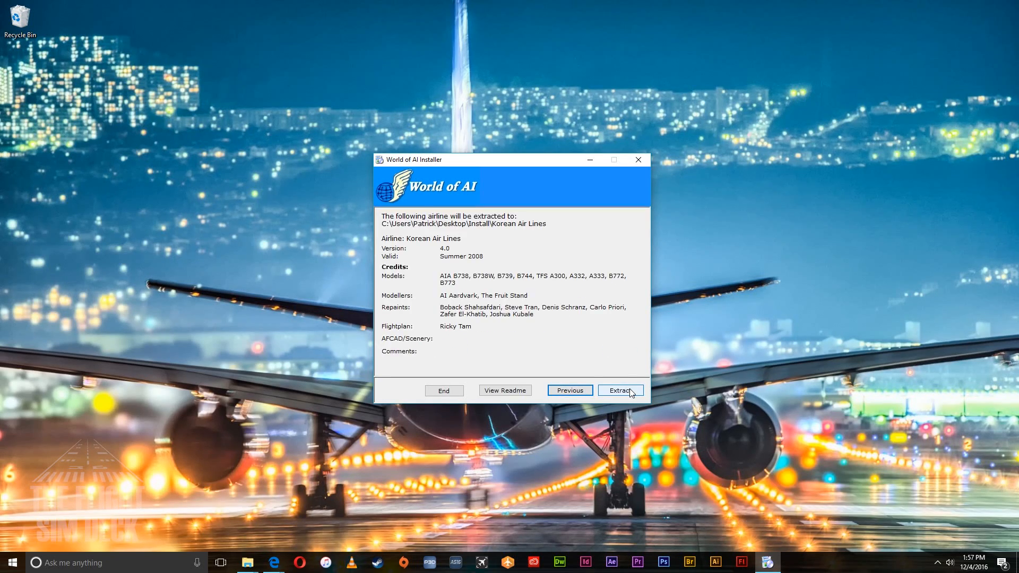
left_click(619, 391)
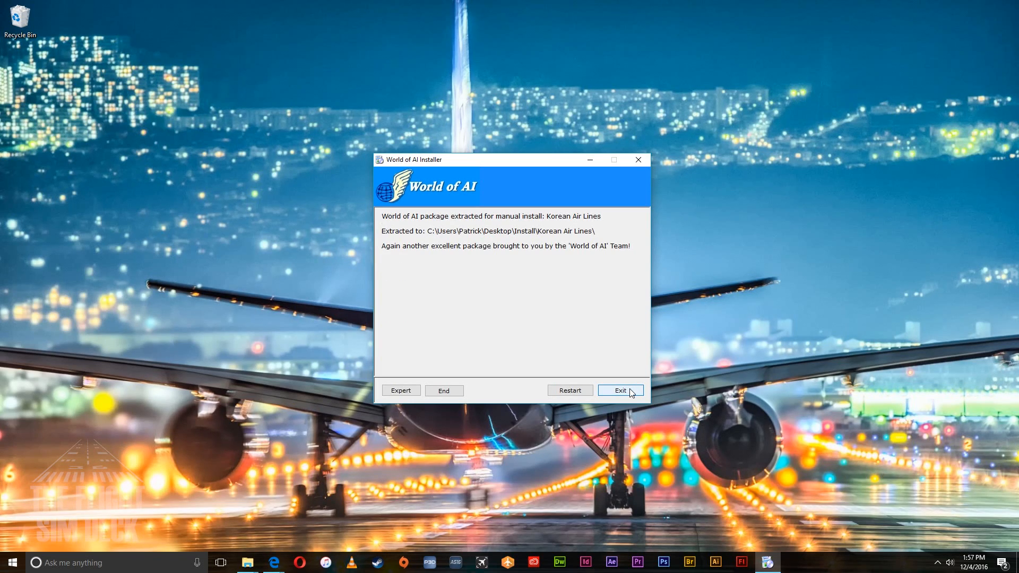
- Exit the installer and open the extracted Korean Air Lines folder inside Desktop\Install
left_click(618, 390)
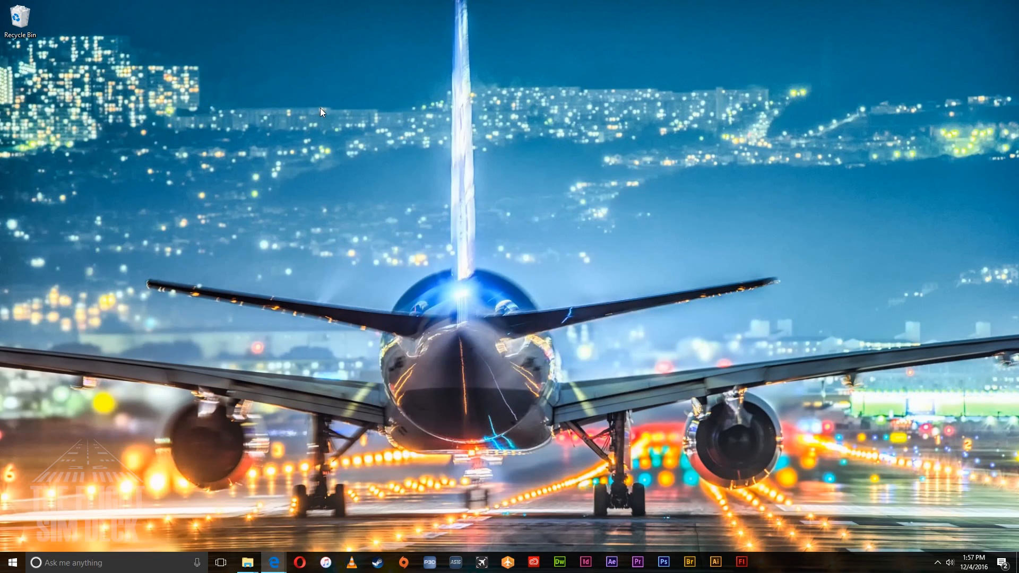
left_click(245, 562)
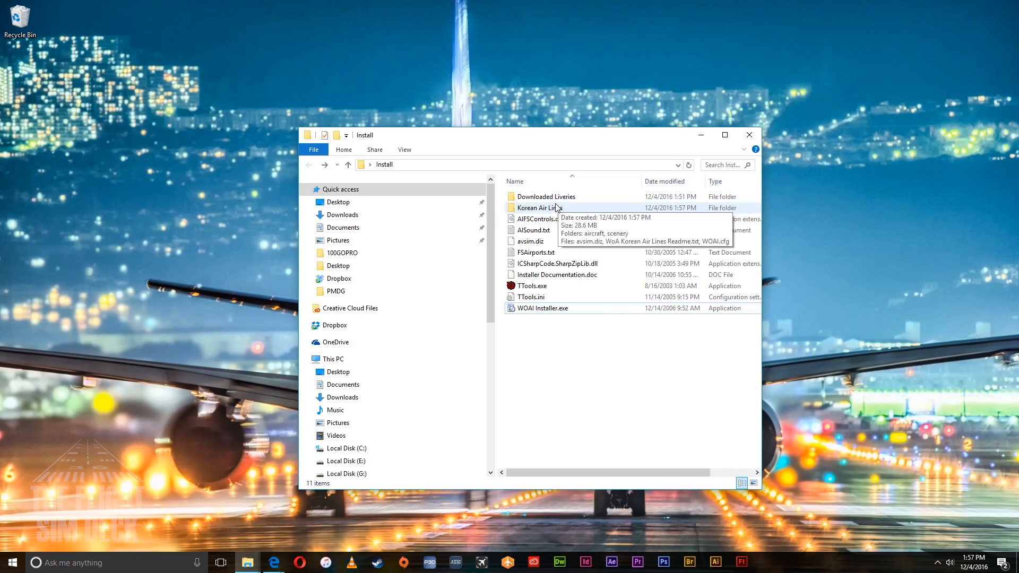
mouse_move(546, 197)
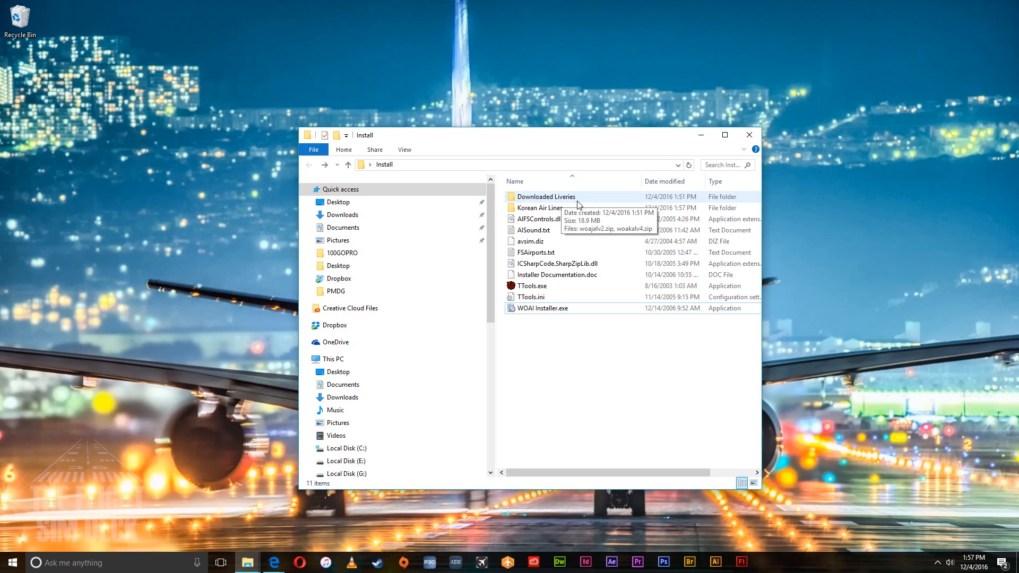
mouse_move(539, 206)
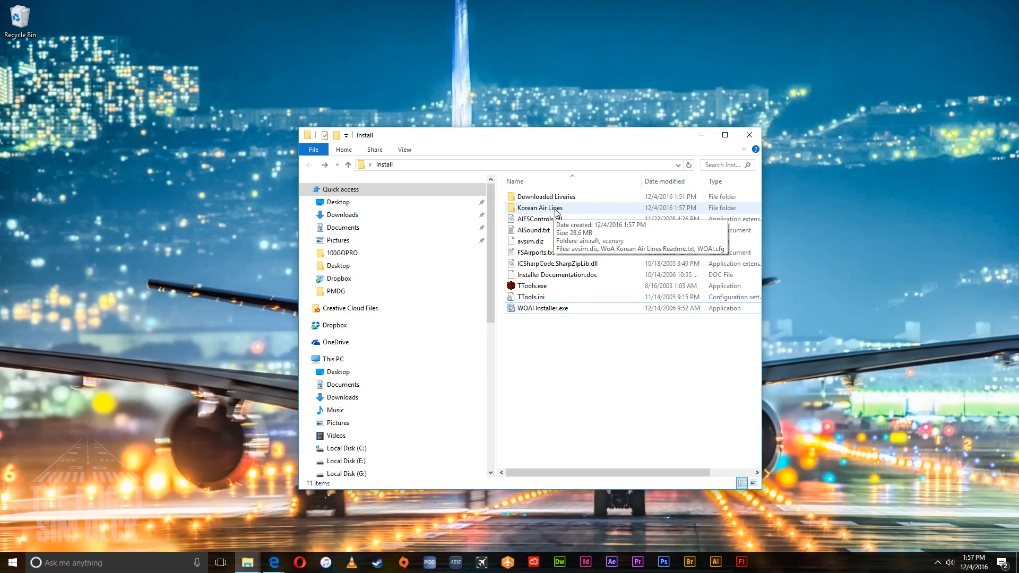
left_click(540, 207)
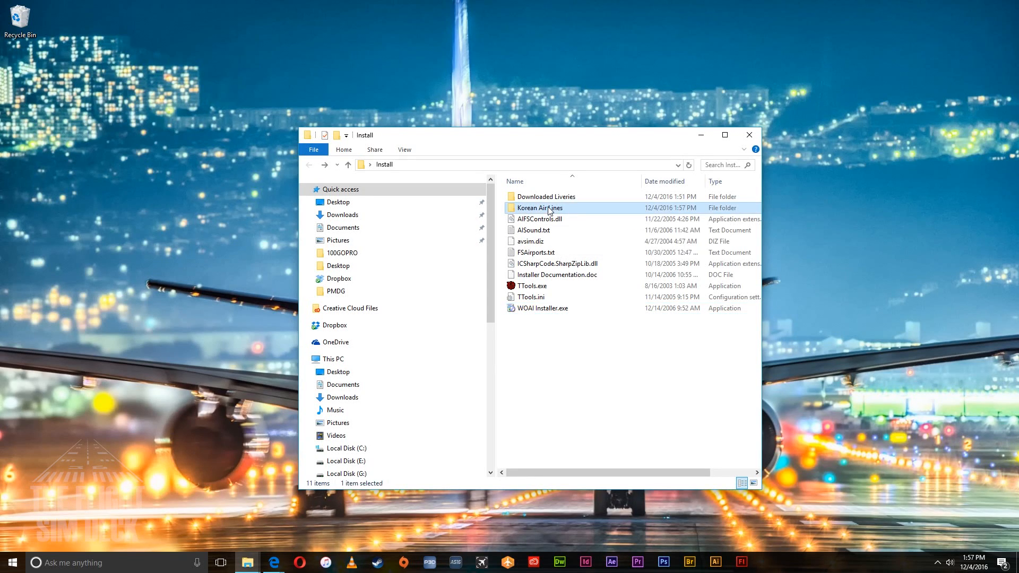
double_click(540, 208)
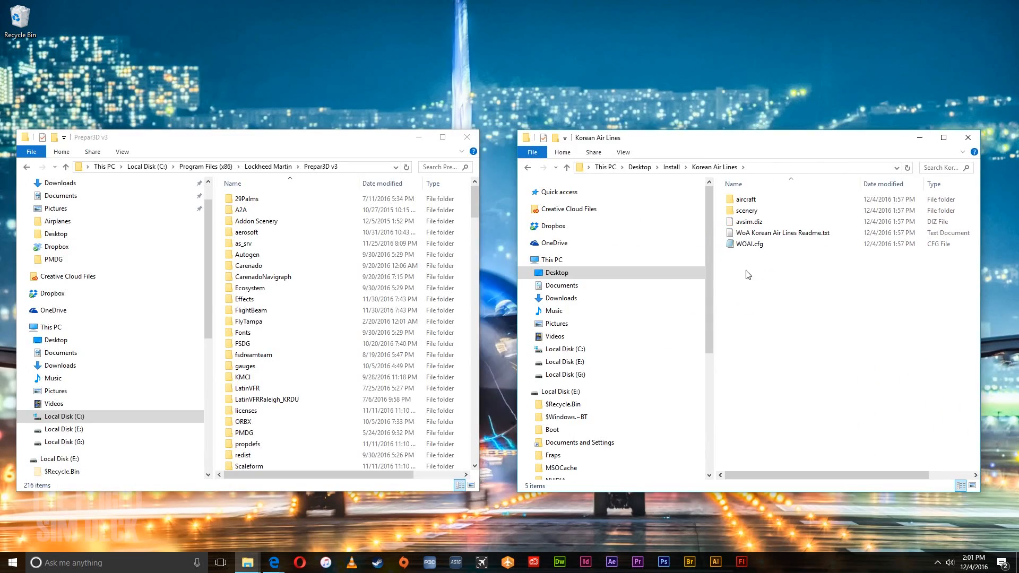
- Open the extracted aircraft folder beside Prepar3D v3's SimObjects > Airplanes folder for the nine aircraft folders
double_click(744, 198)
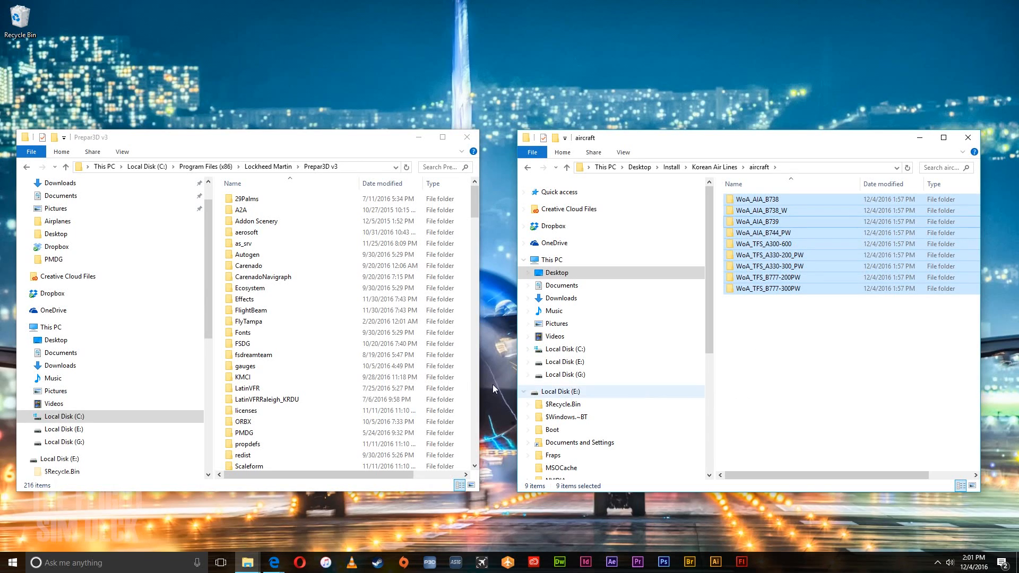
scroll("down", 3)
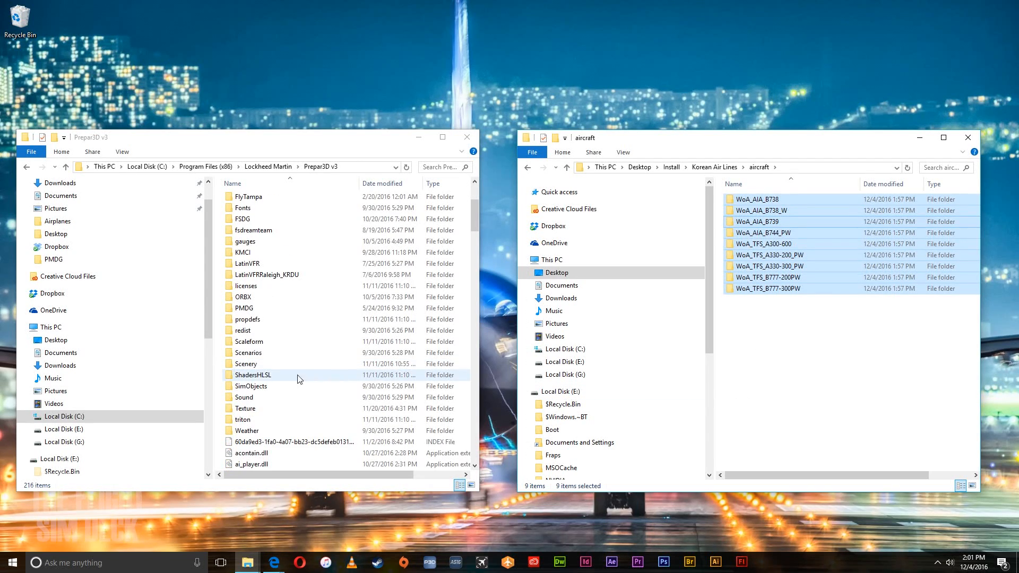
double_click(251, 387)
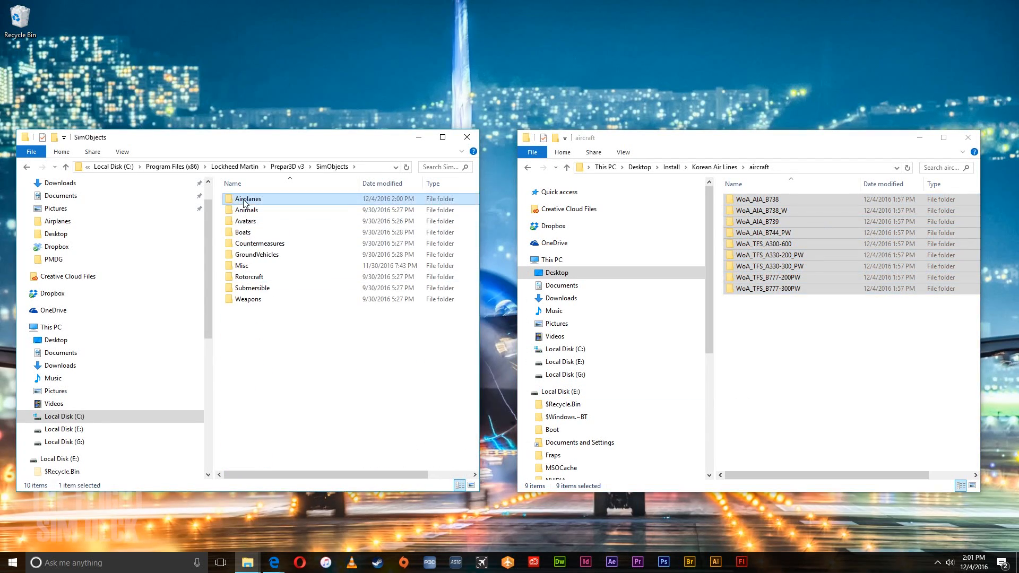
double_click(247, 198)
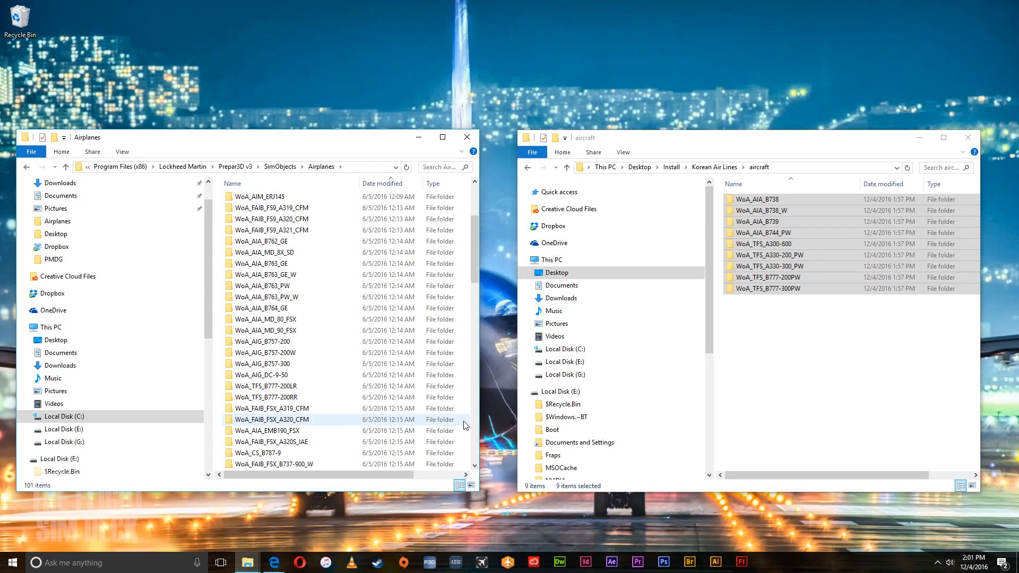
mouse_move(494, 348)
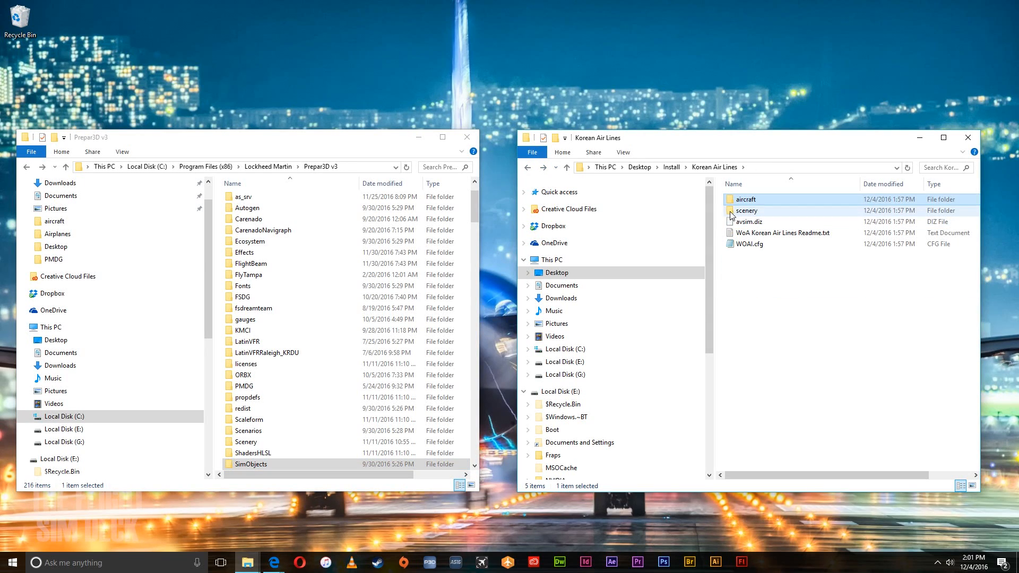
- Copy the Korean Air Lines Traffic BGL into Prepar3D's Scenery\World\scenery folder
double_click(746, 210)
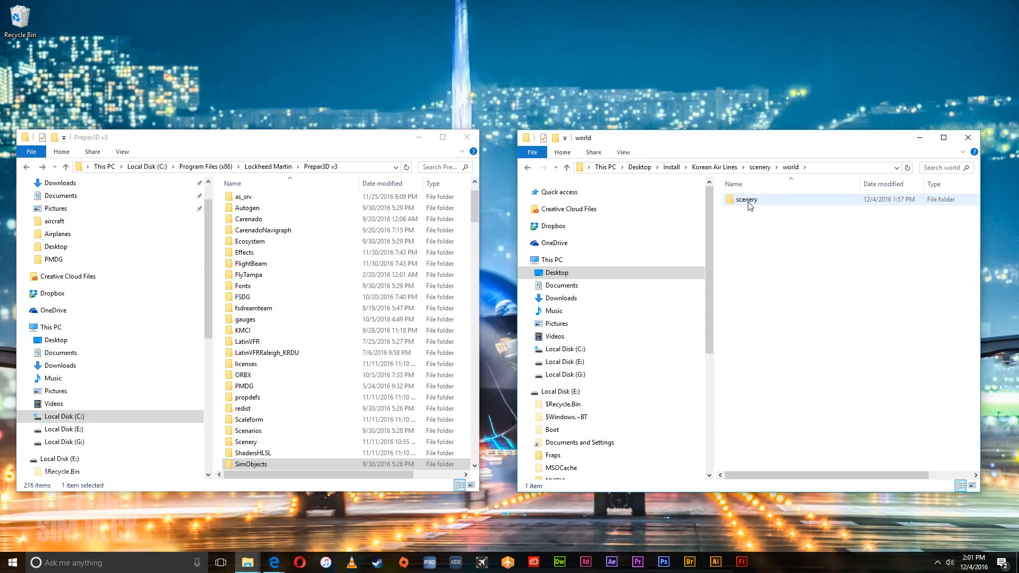
right_click(741, 199)
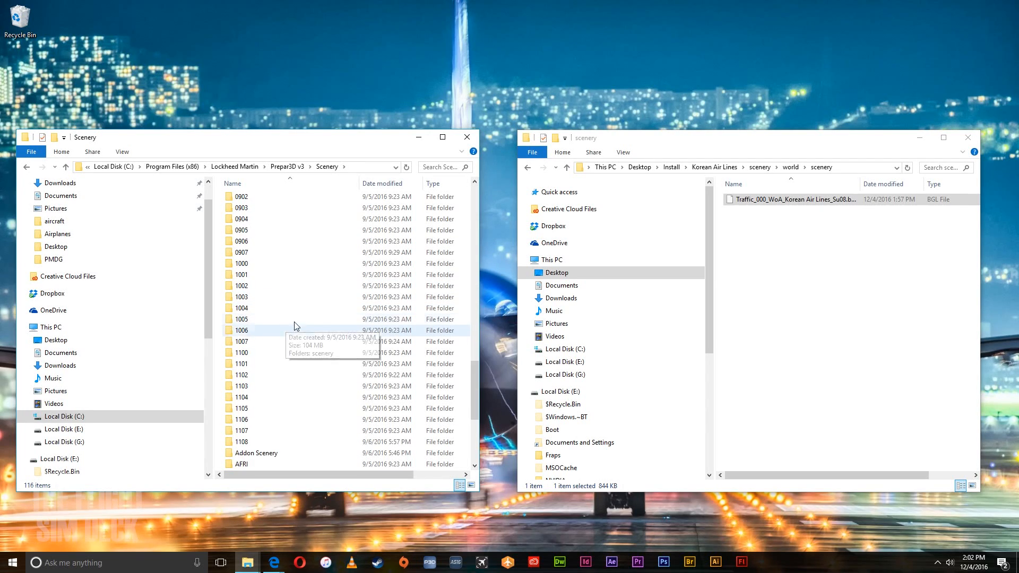
scroll("down", 3)
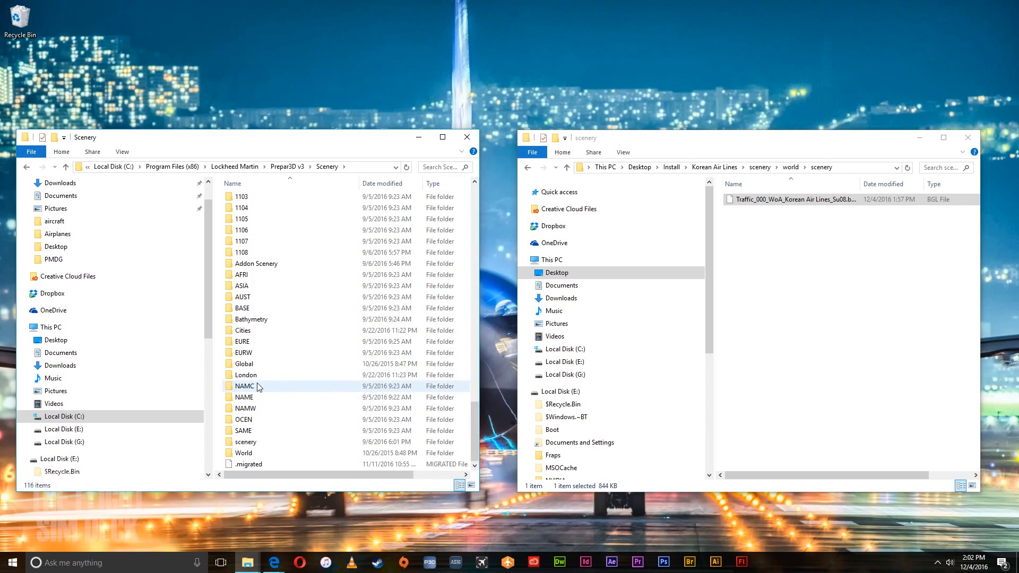
double_click(244, 453)
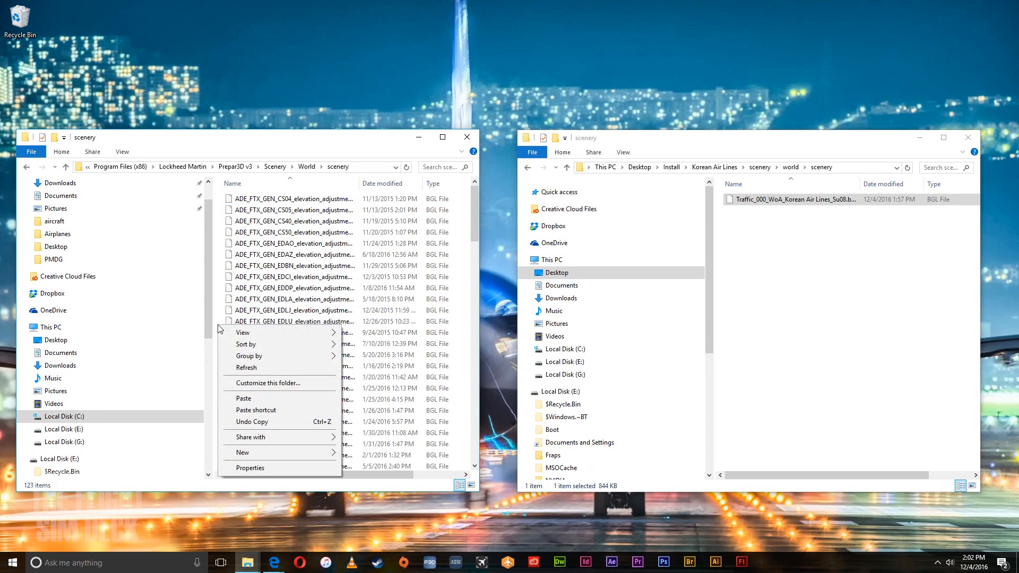
left_click(241, 397)
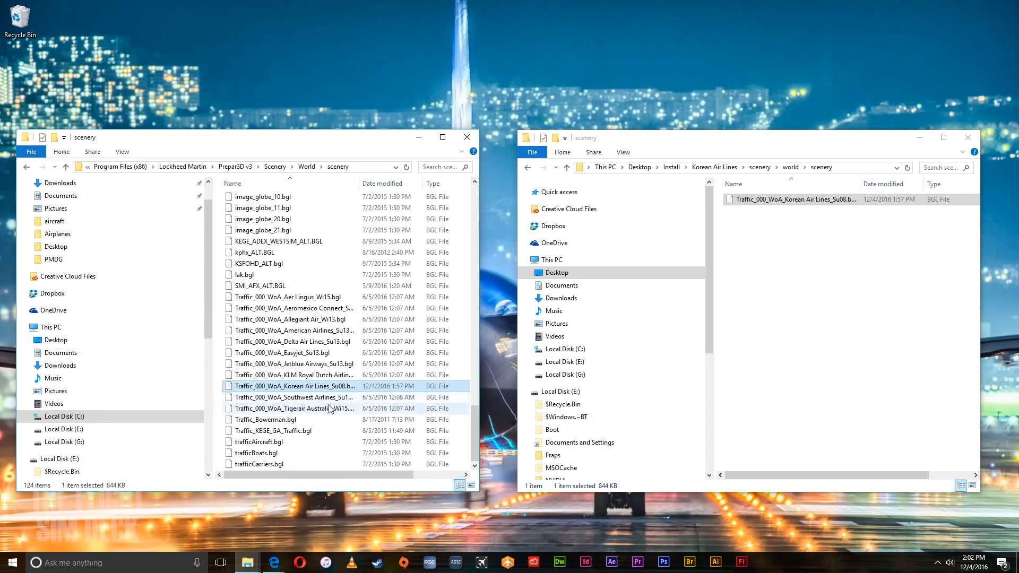
mouse_move(217, 413)
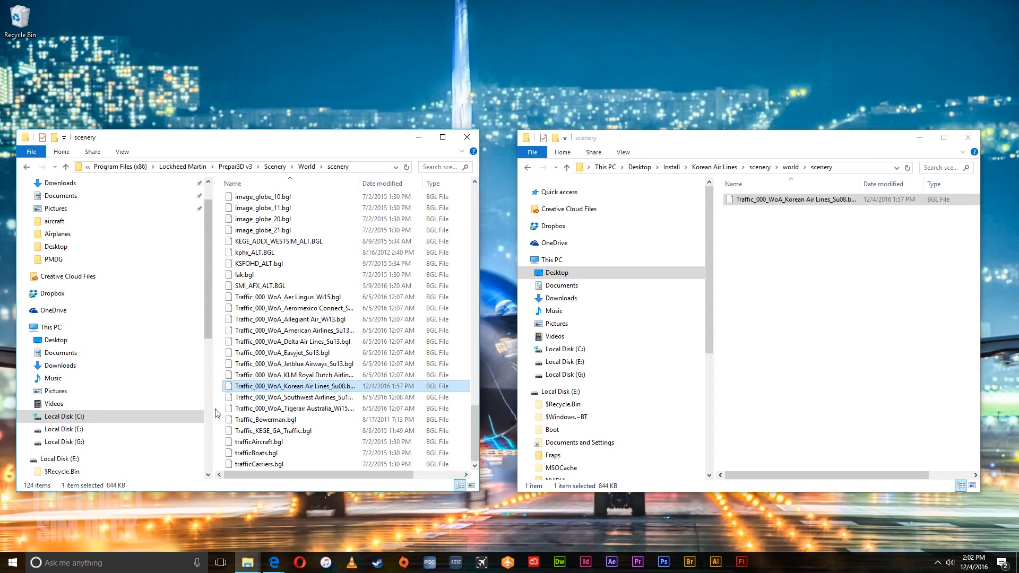
- Bring up Prepar3D's Traffic settings page
left_click(316, 319)
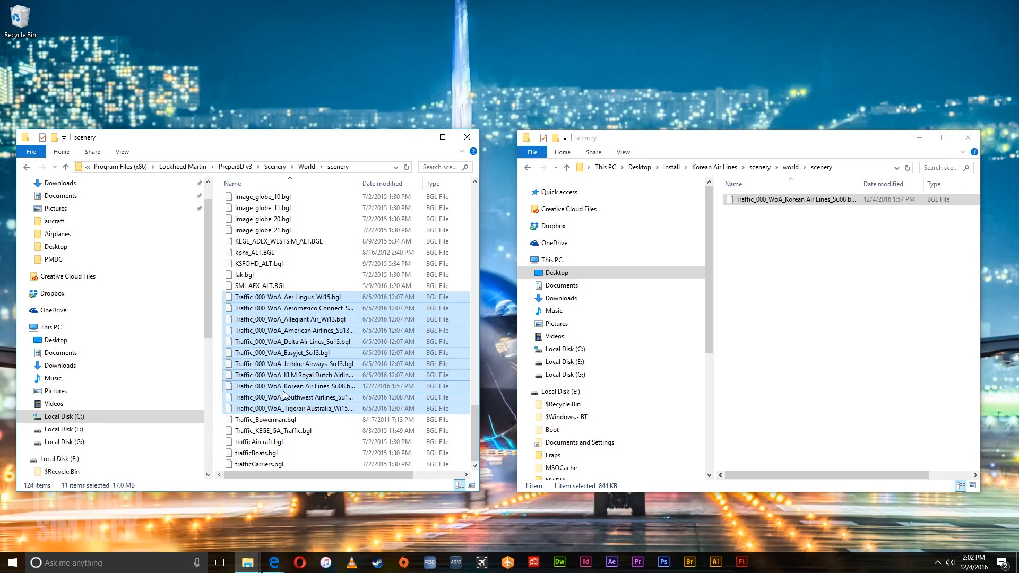
left_click(291, 298)
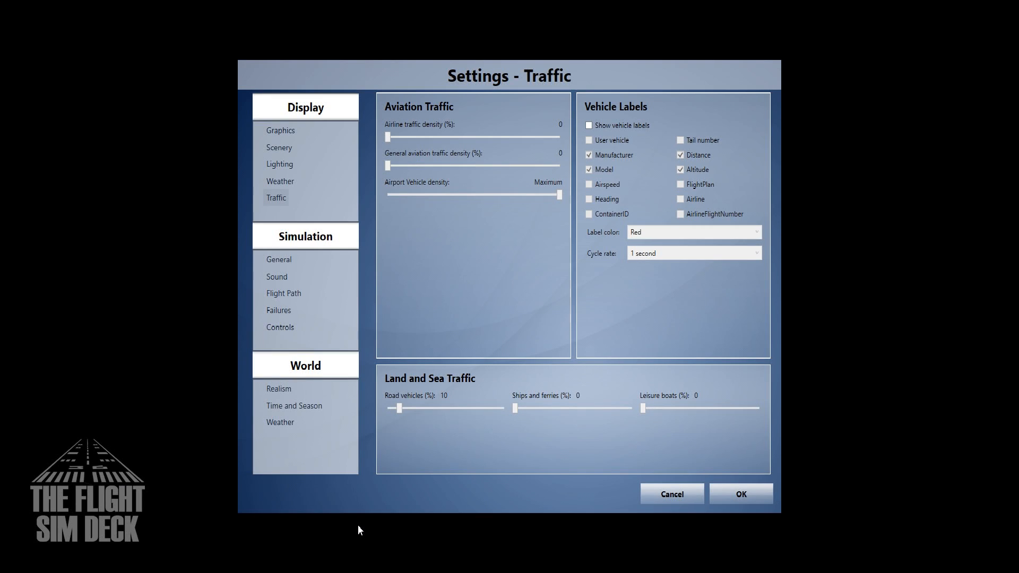
mouse_move(426, 495)
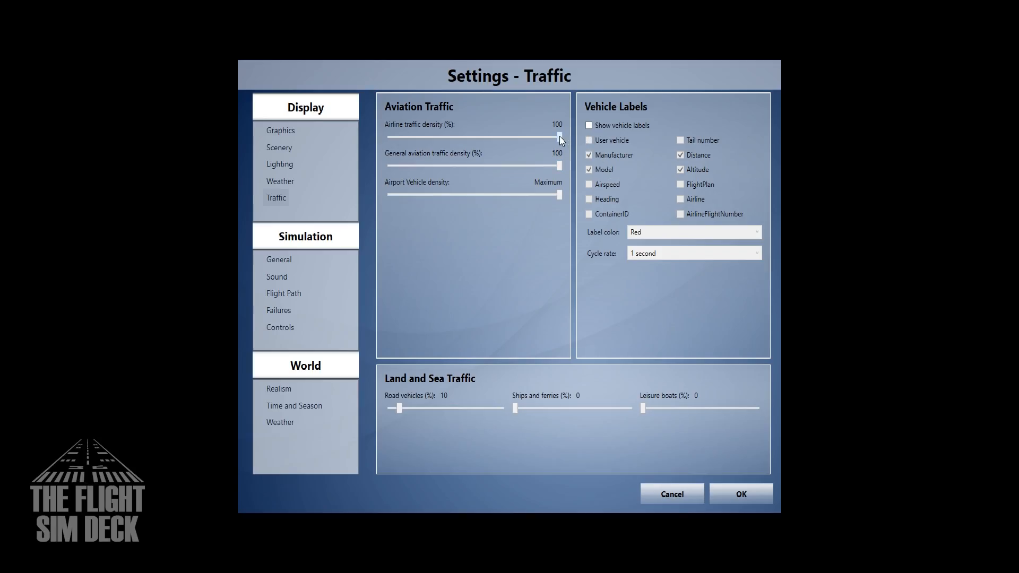
- Confirm airline and general aviation traffic density at 100% and return to the simulation
left_click(739, 494)
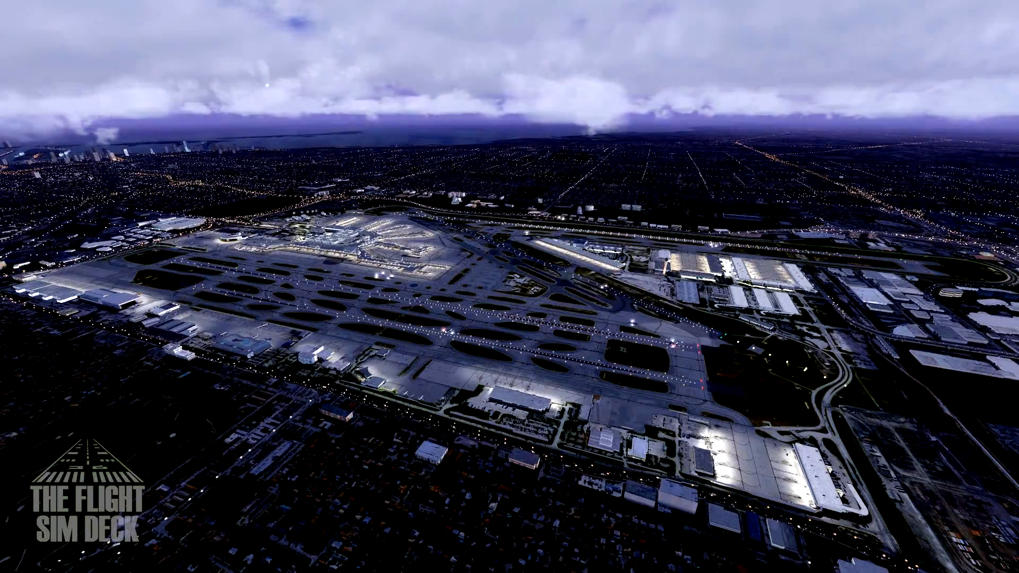